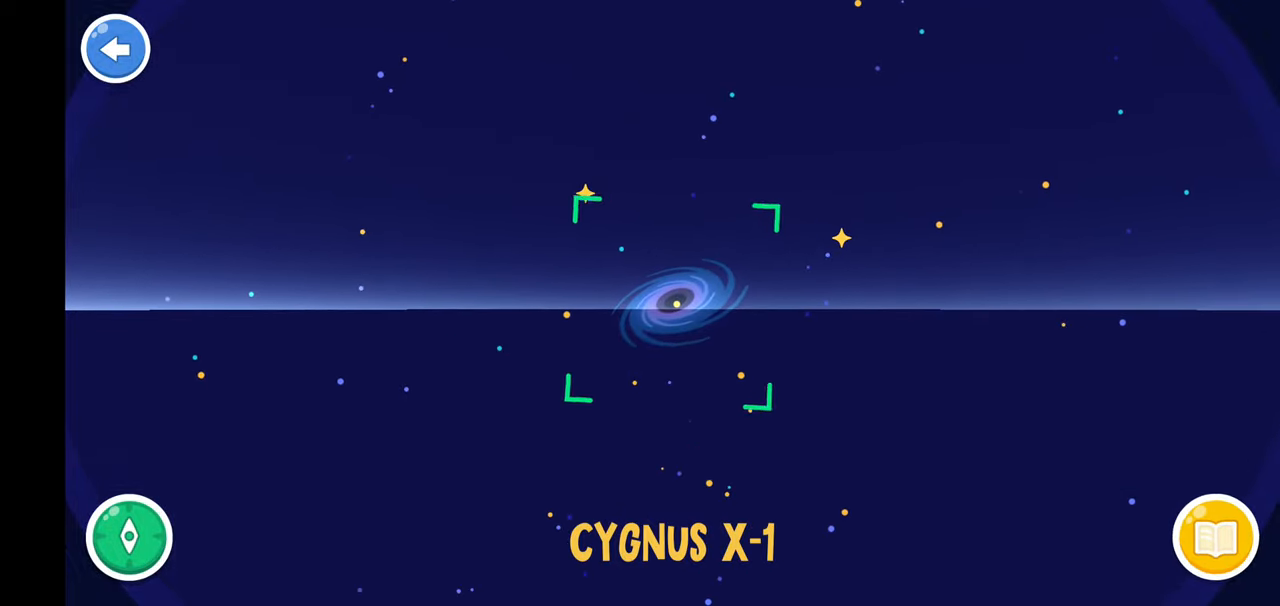
- Open Cygnus X-1's detail screen, play its first audio fact, then start the second
click(674, 304)
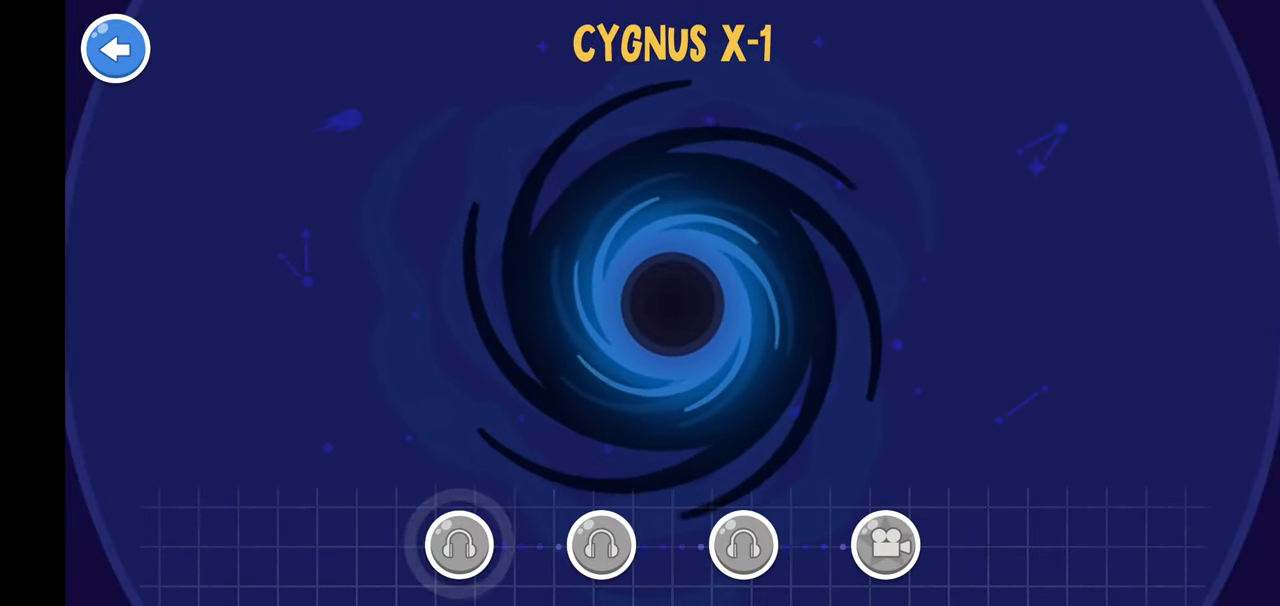
click(460, 544)
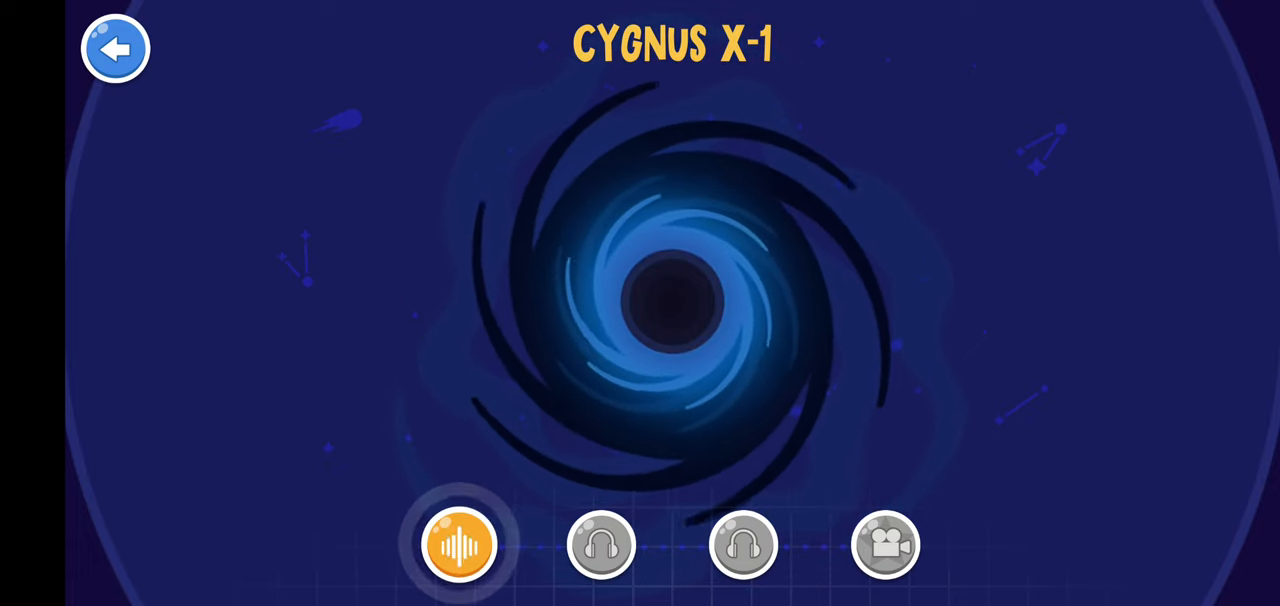
click(460, 544)
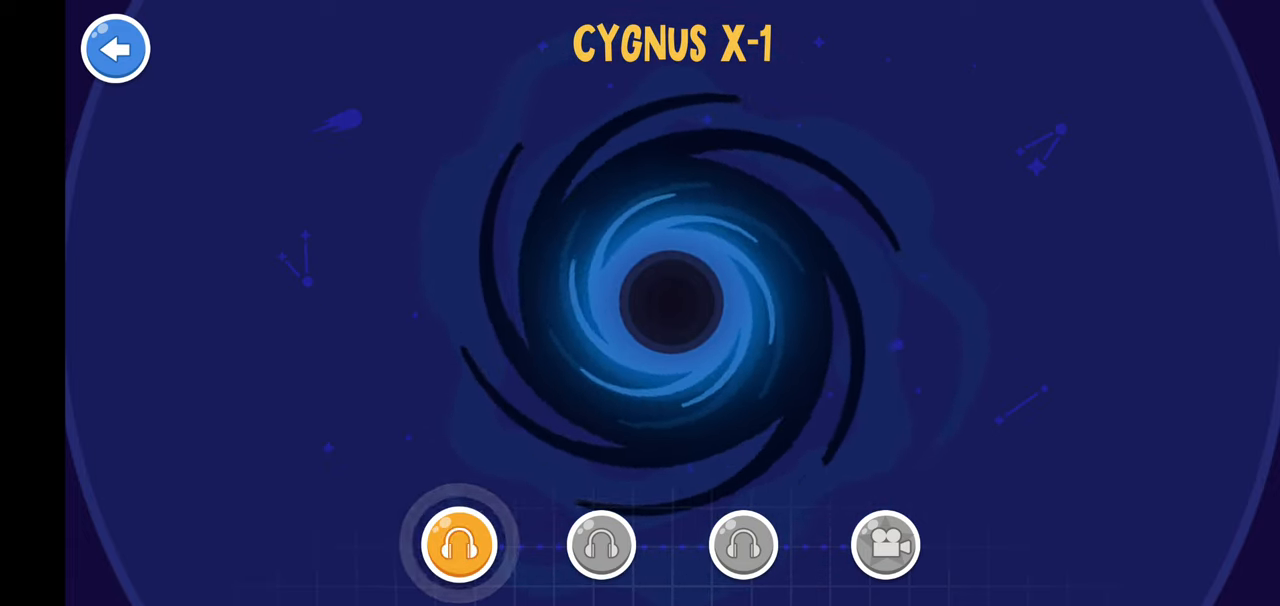
click(600, 544)
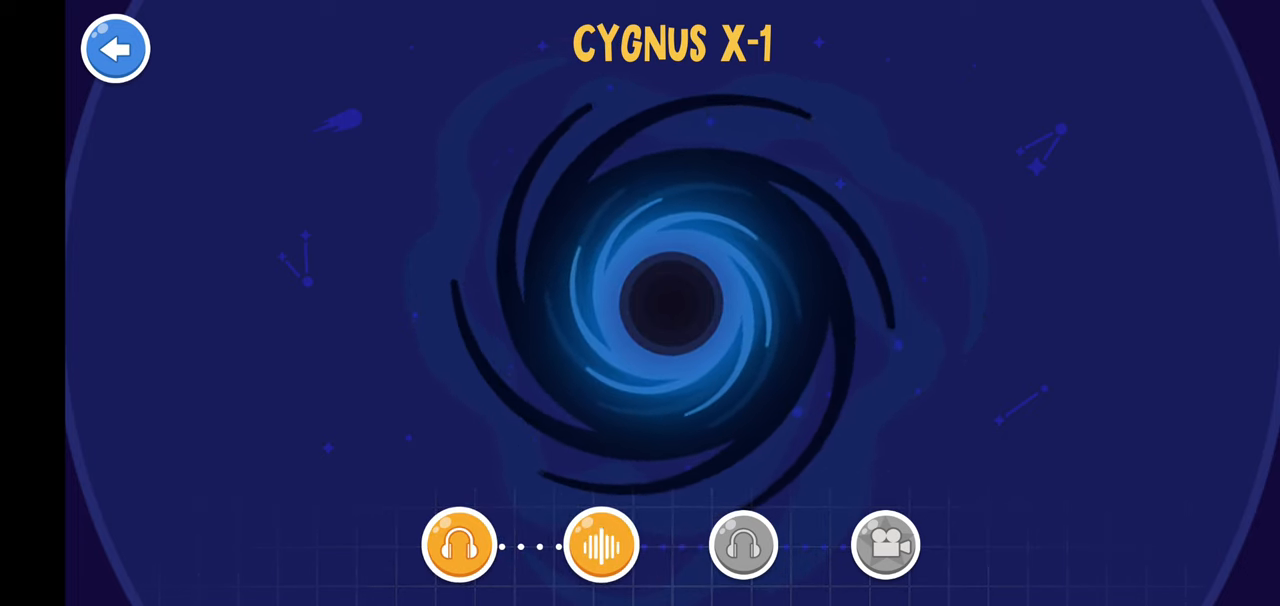